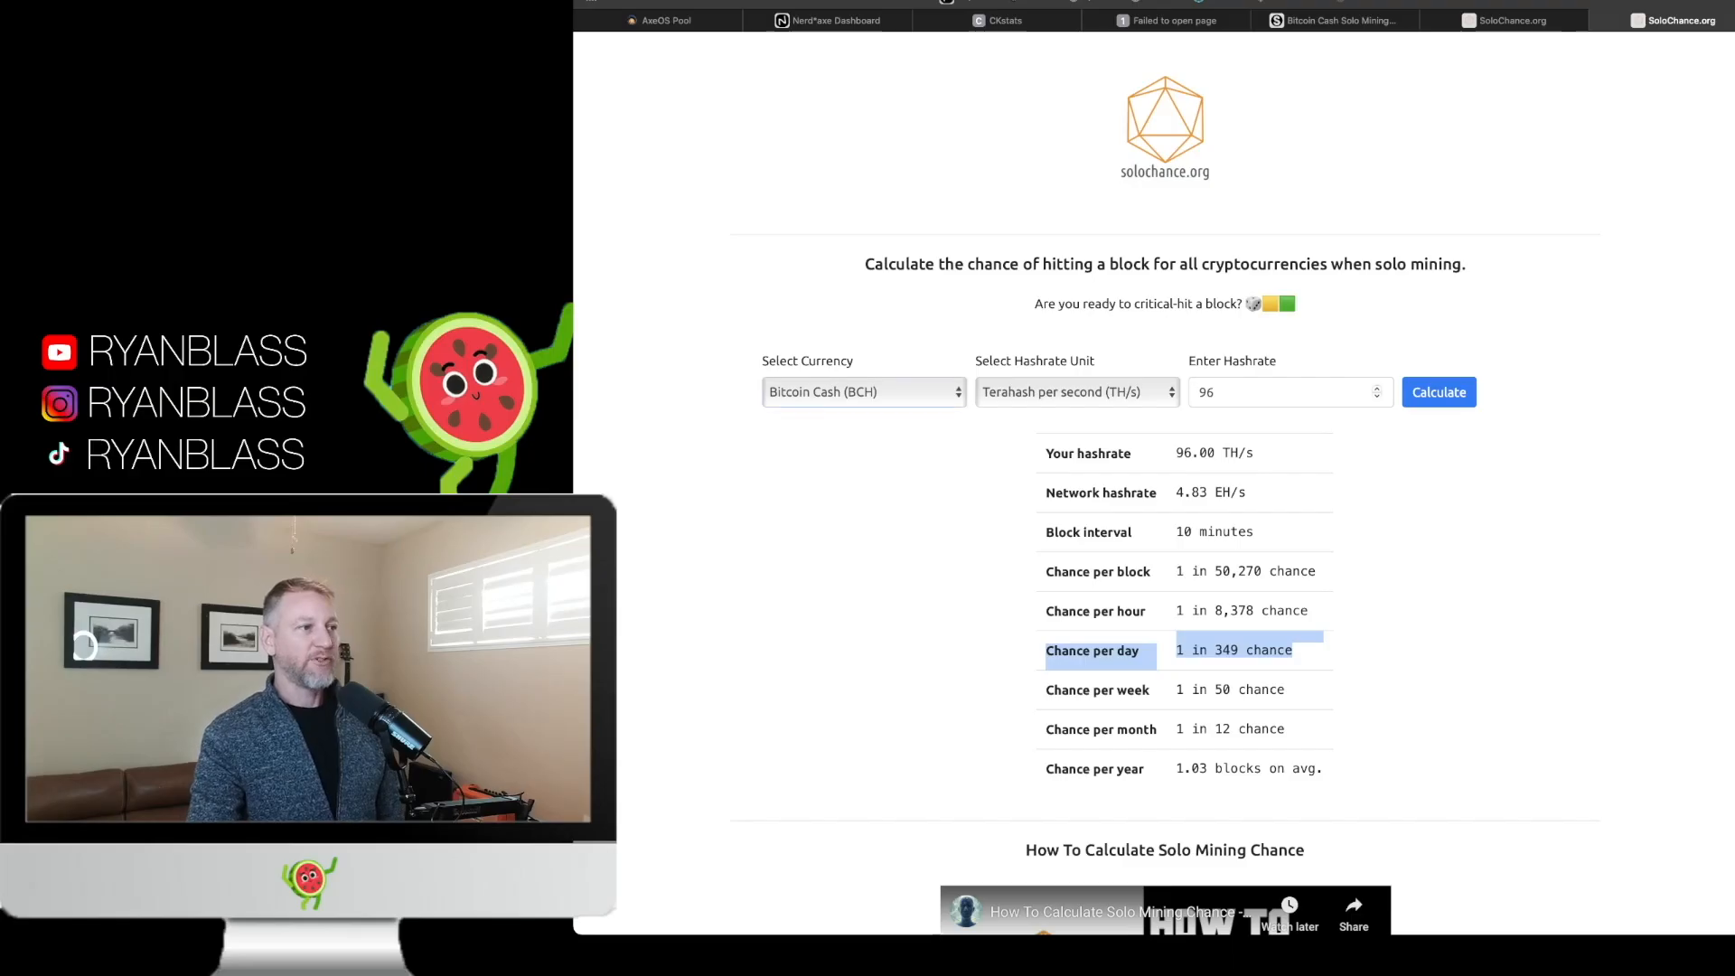
- Recalculate 96 TH/s odds for Bitcoin: 1 in 76,027 per day, 1 in 211 per year
click(864, 392)
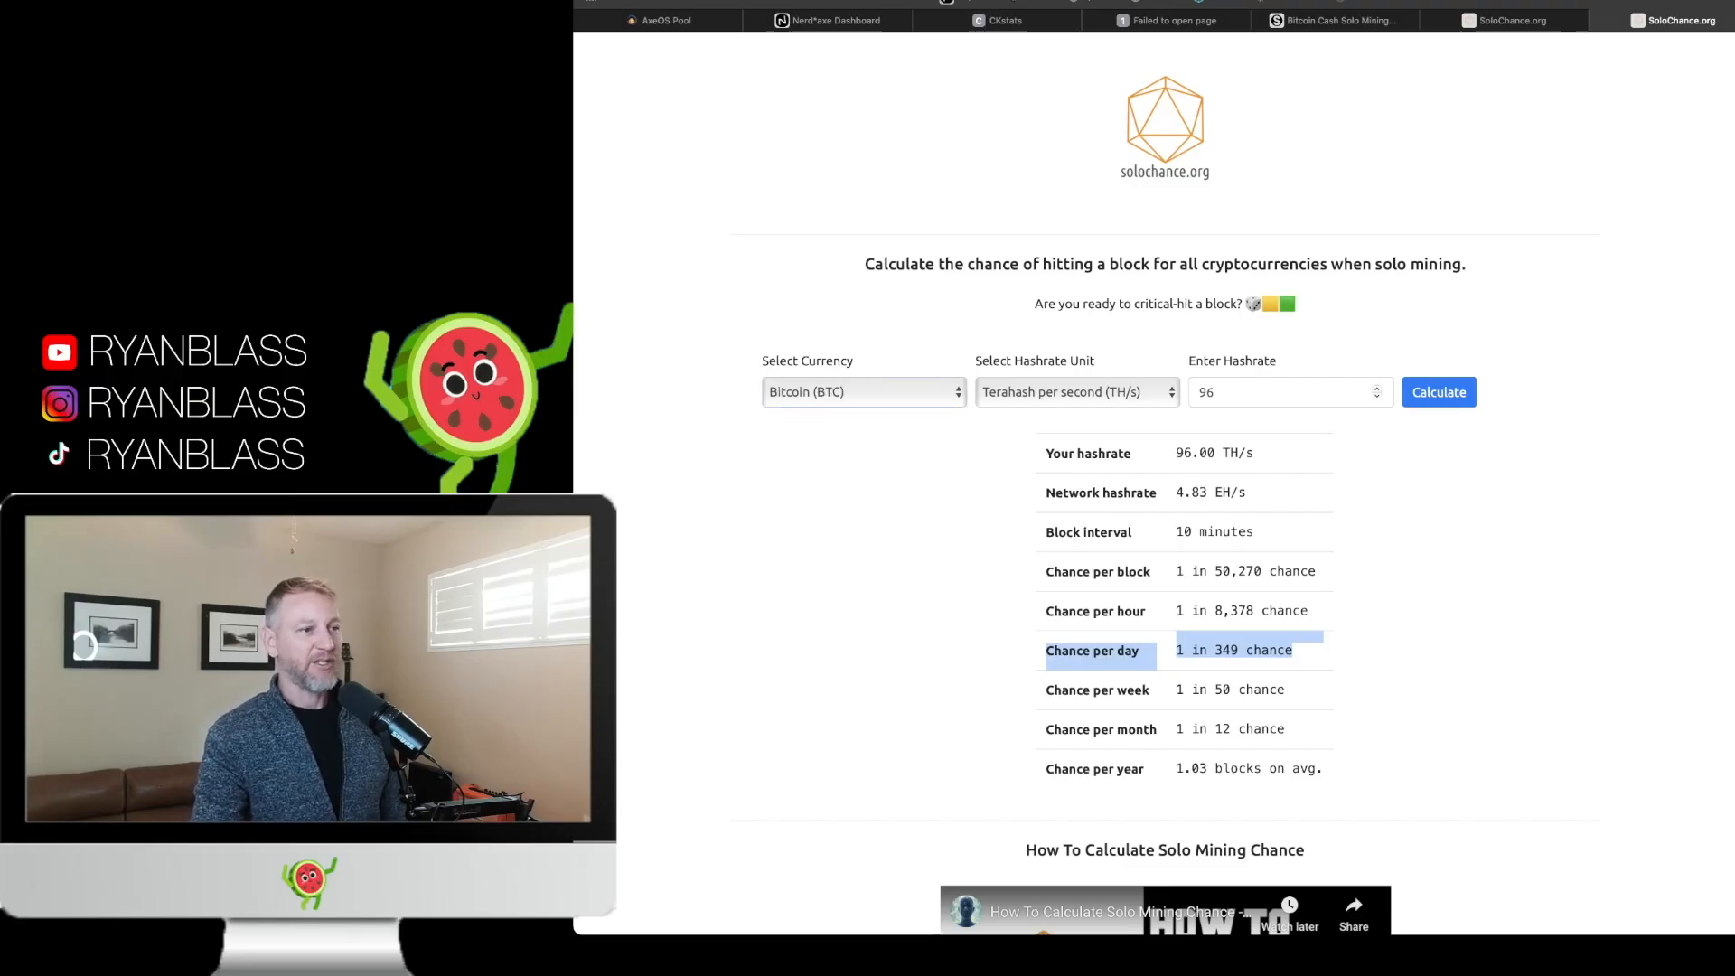
click(1439, 392)
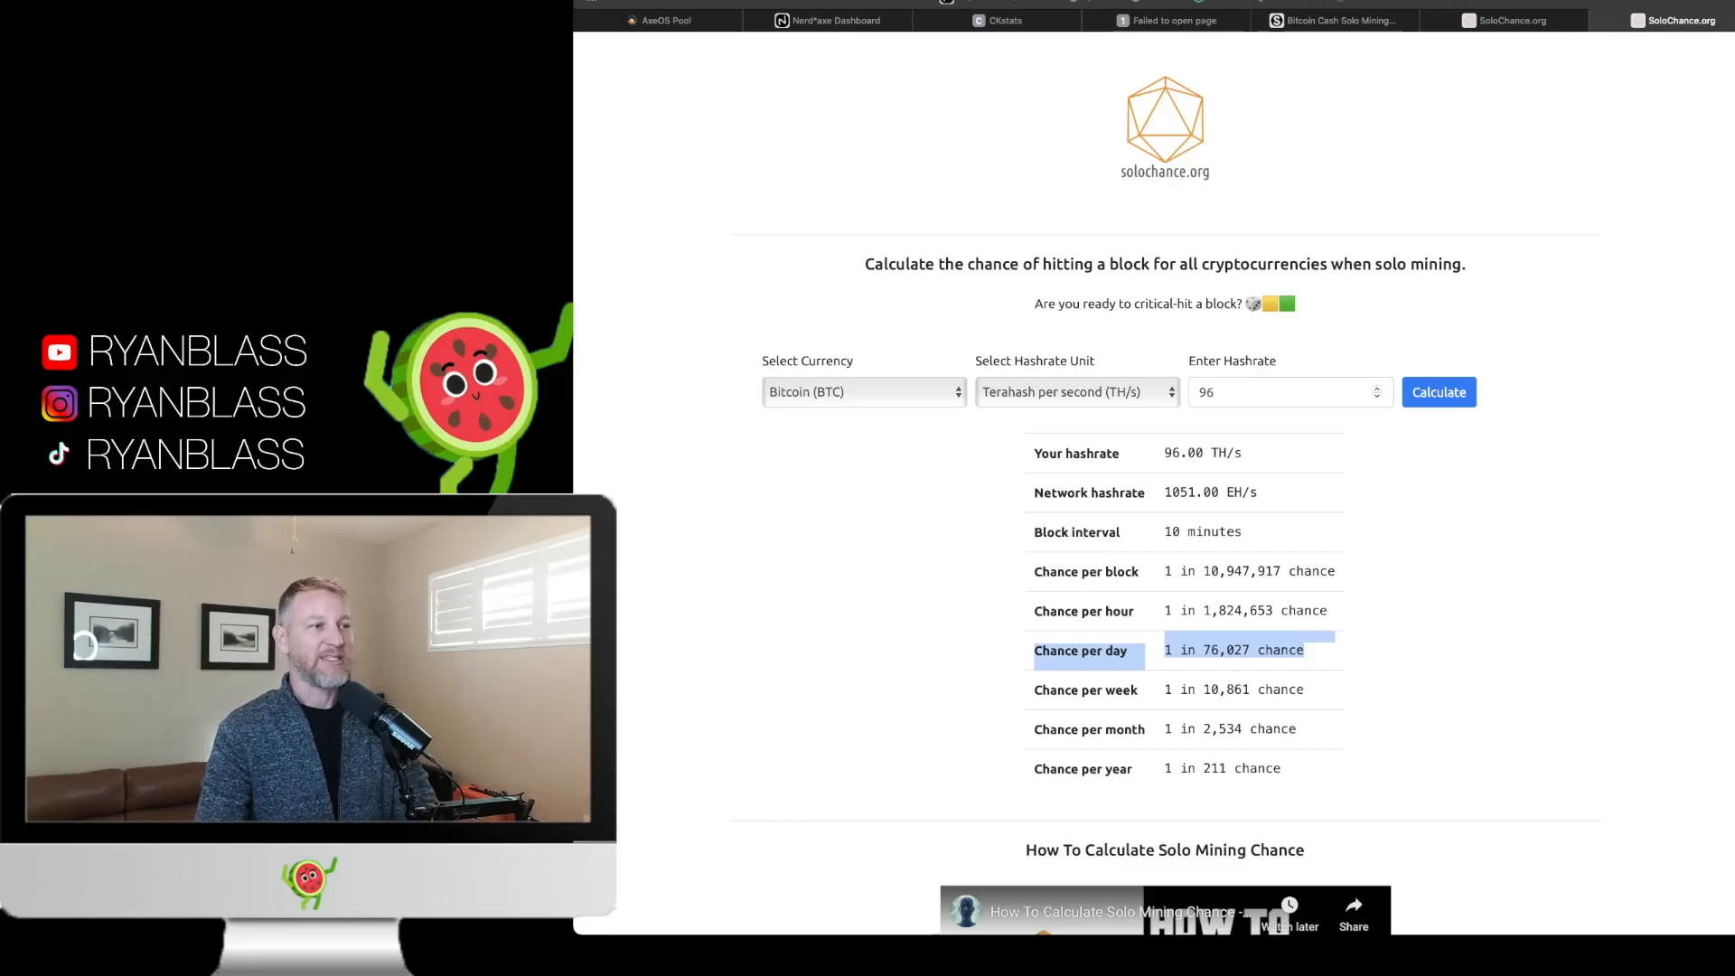
- Calculate 103 TH/s odds for Bitcoin, then for Bitcoin Cash (1 in 325 daily)
text(103)
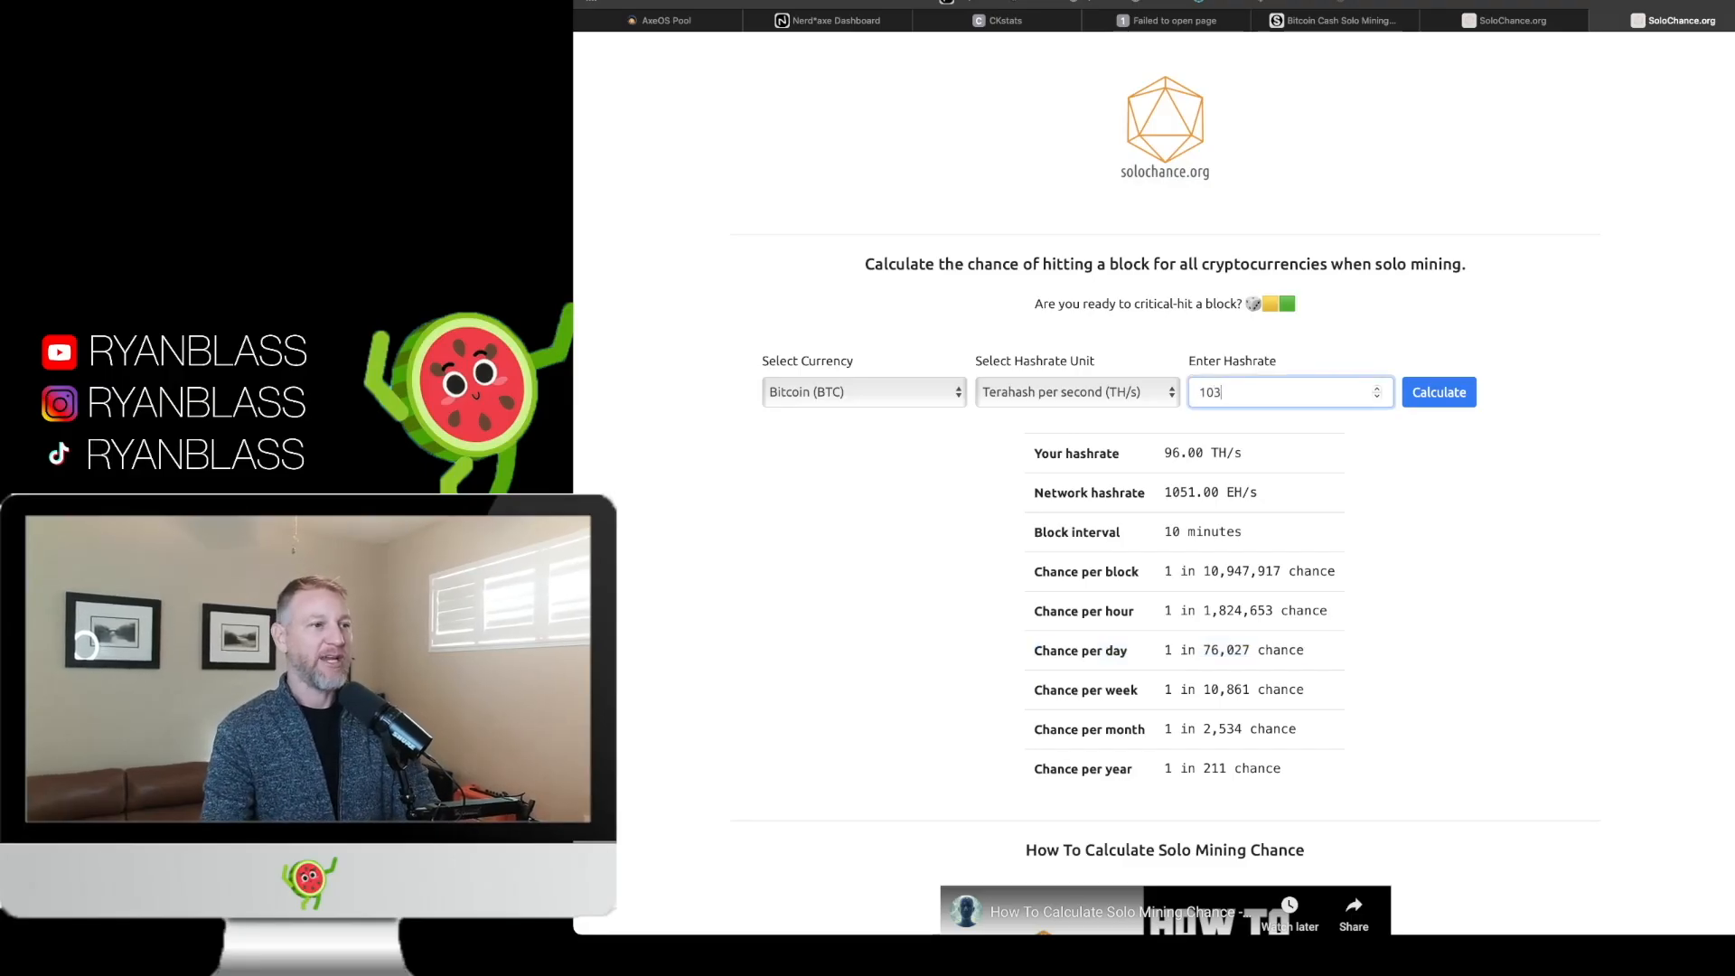
click(1439, 392)
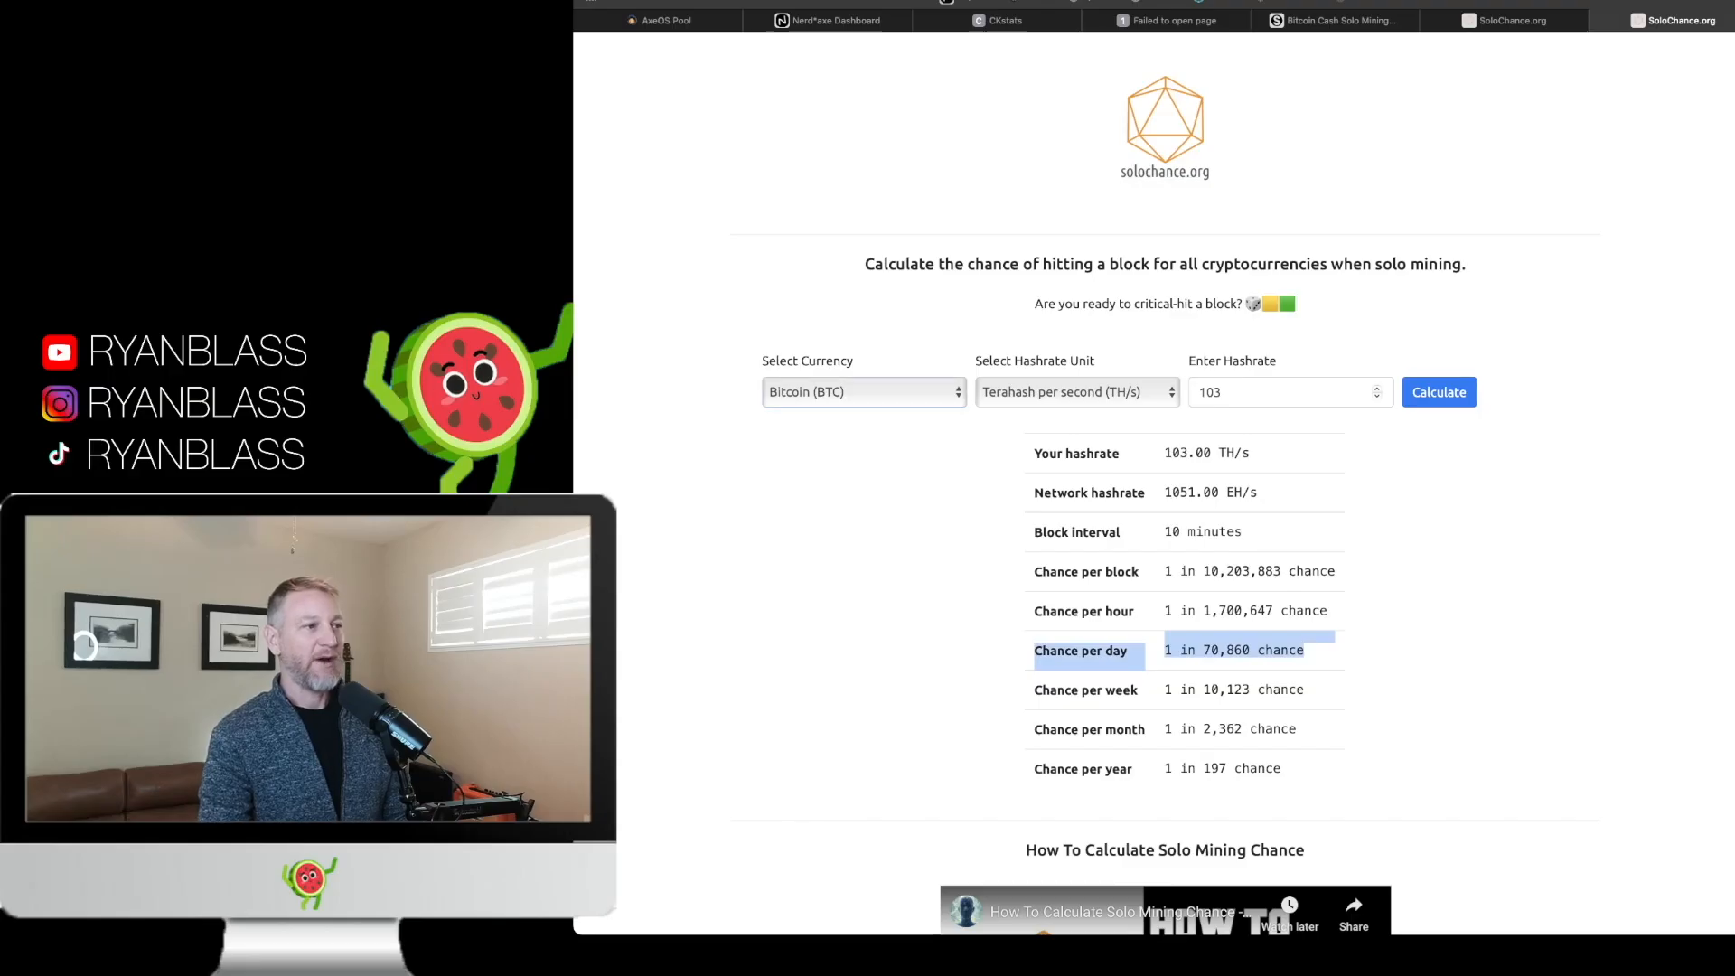
click(864, 393)
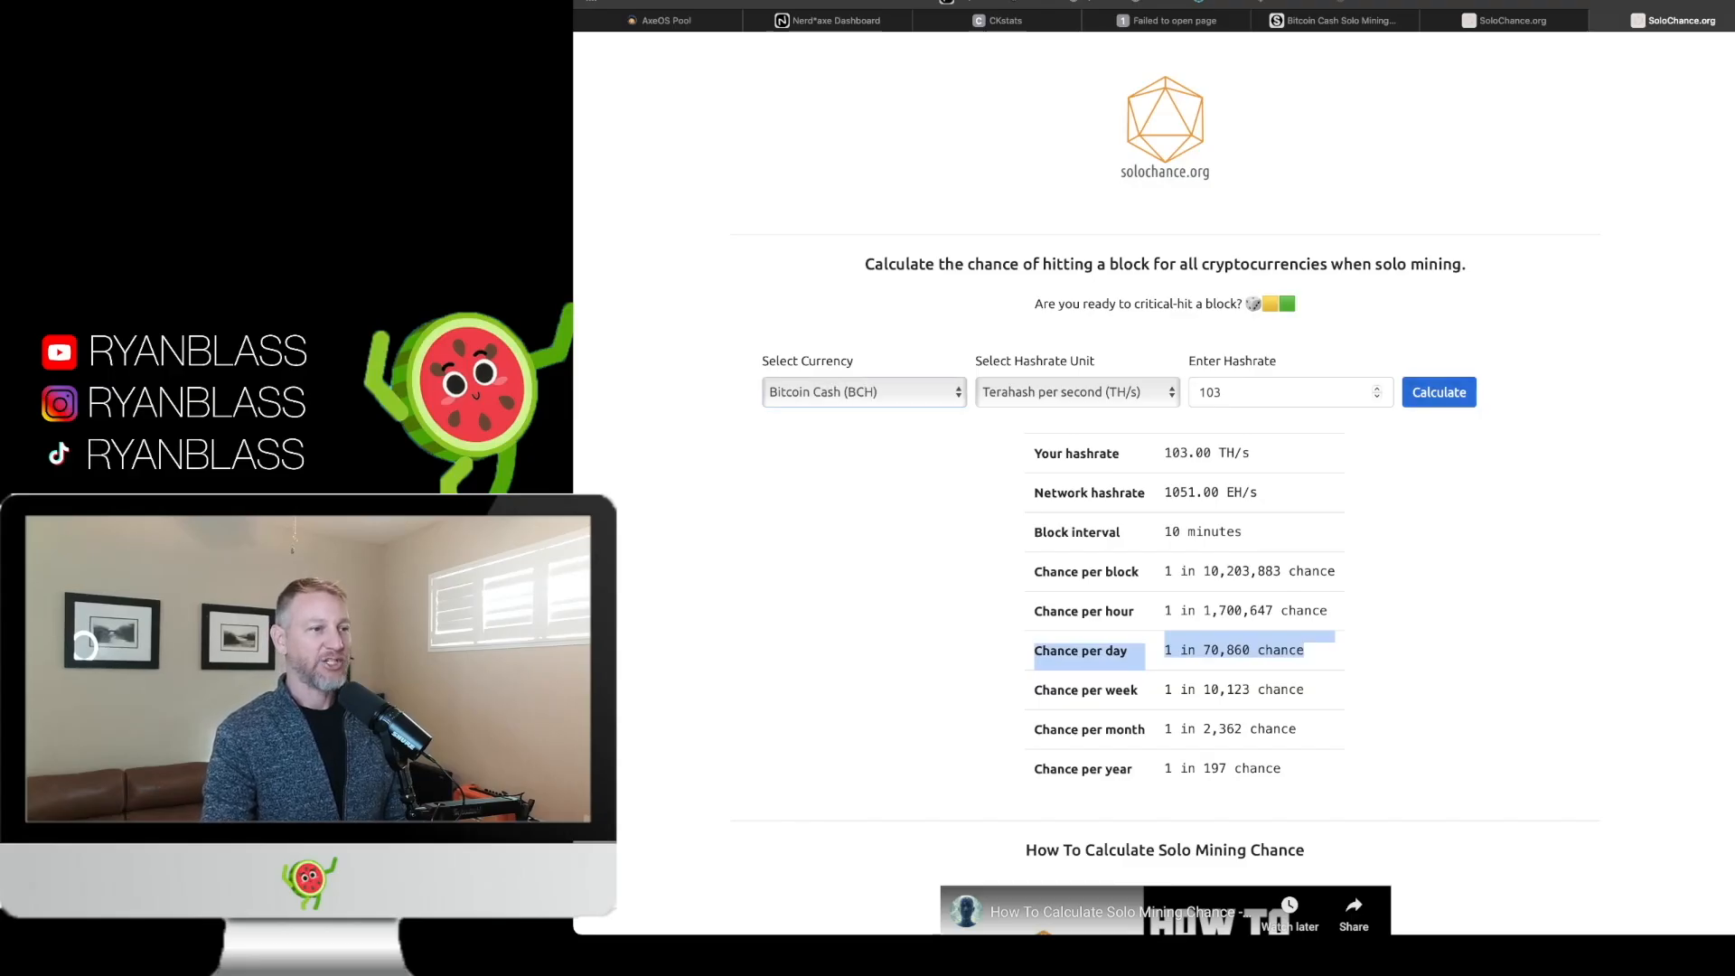
click(1439, 392)
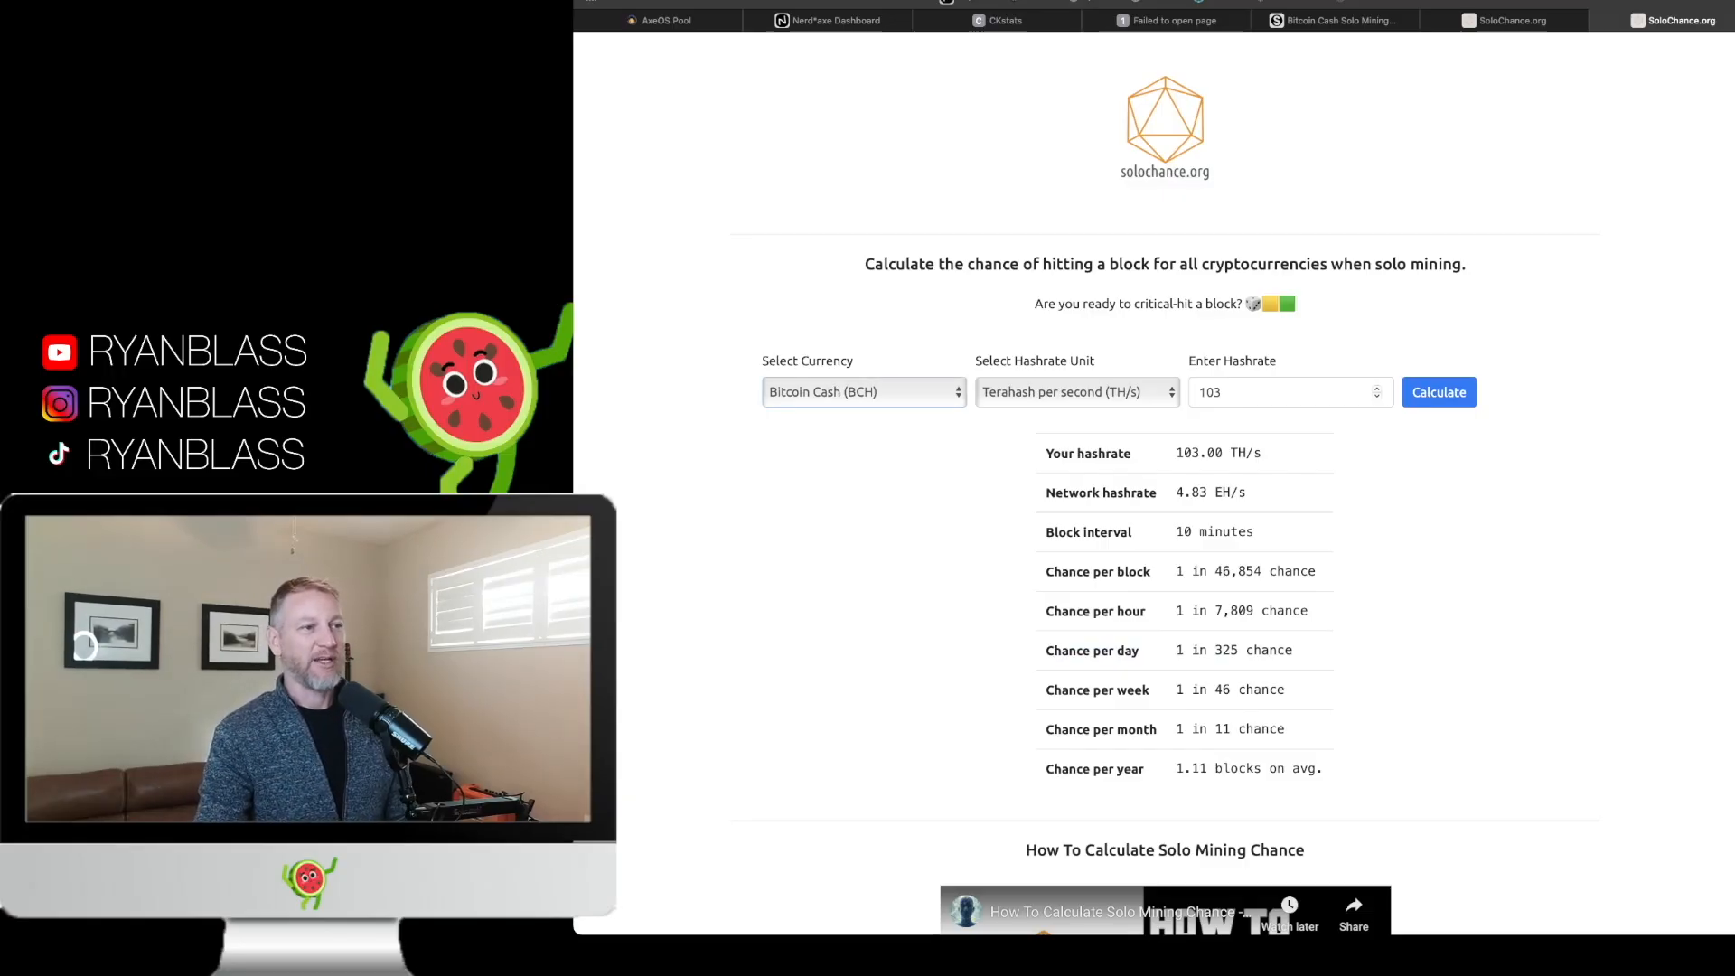
- Toggle currency between Bitcoin and Bitcoin Cash, then bring up AxeOS pool settings
click(863, 392)
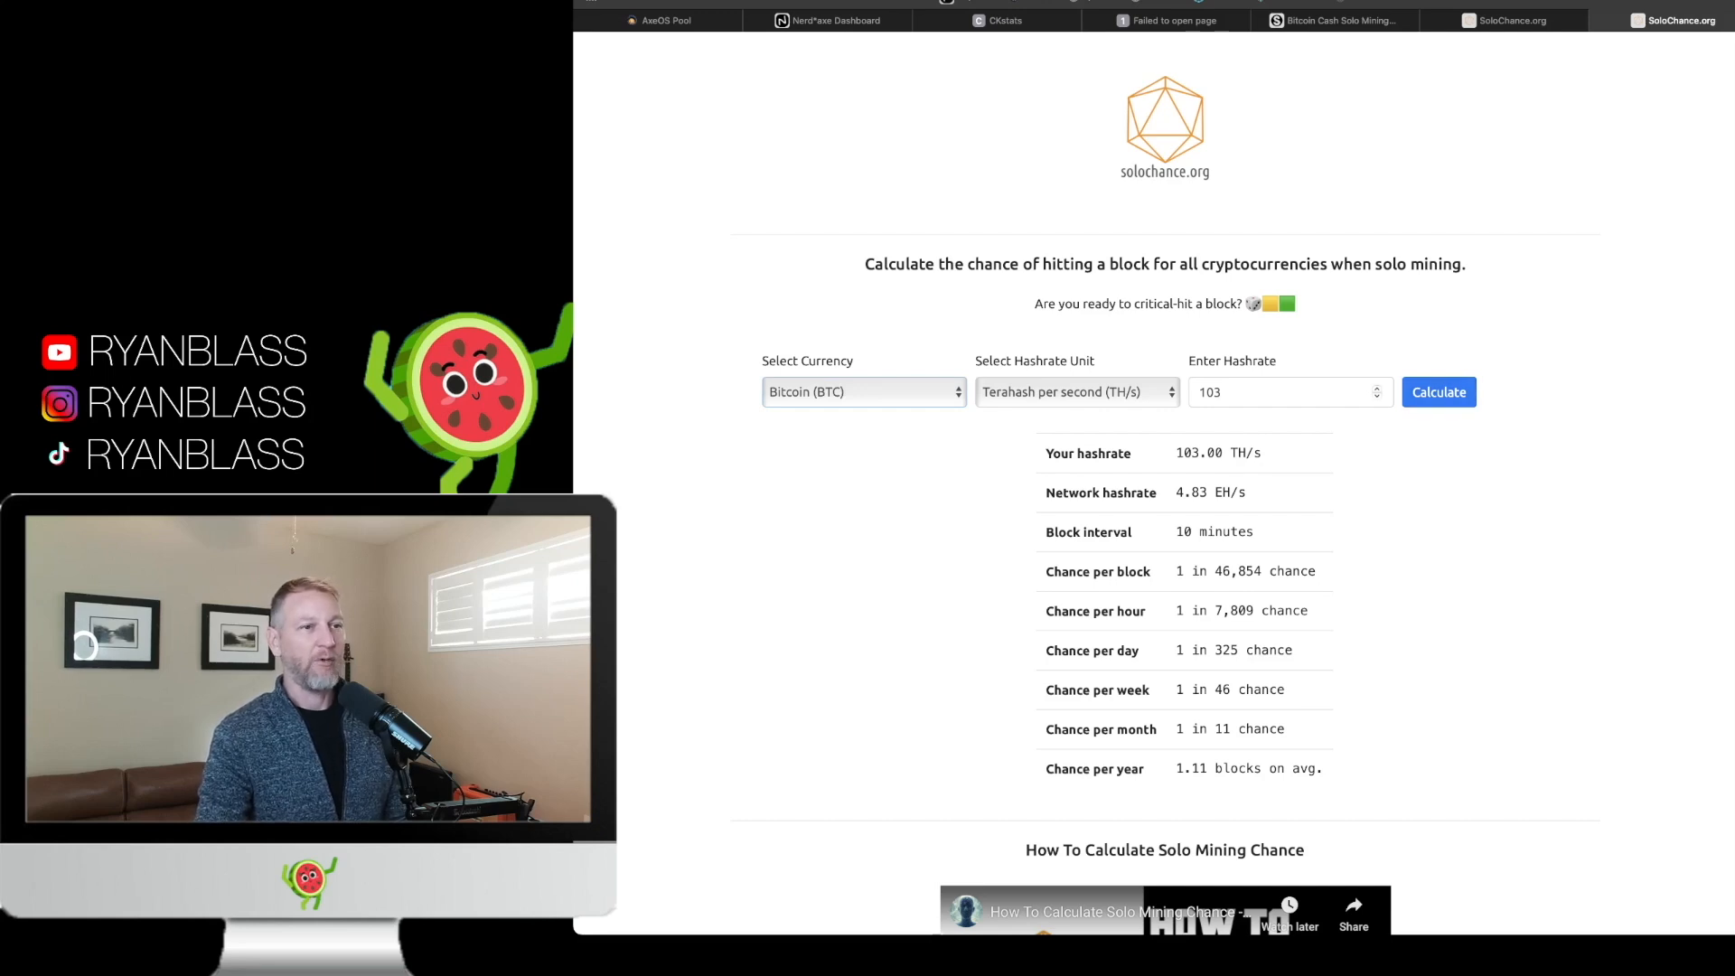
click(864, 391)
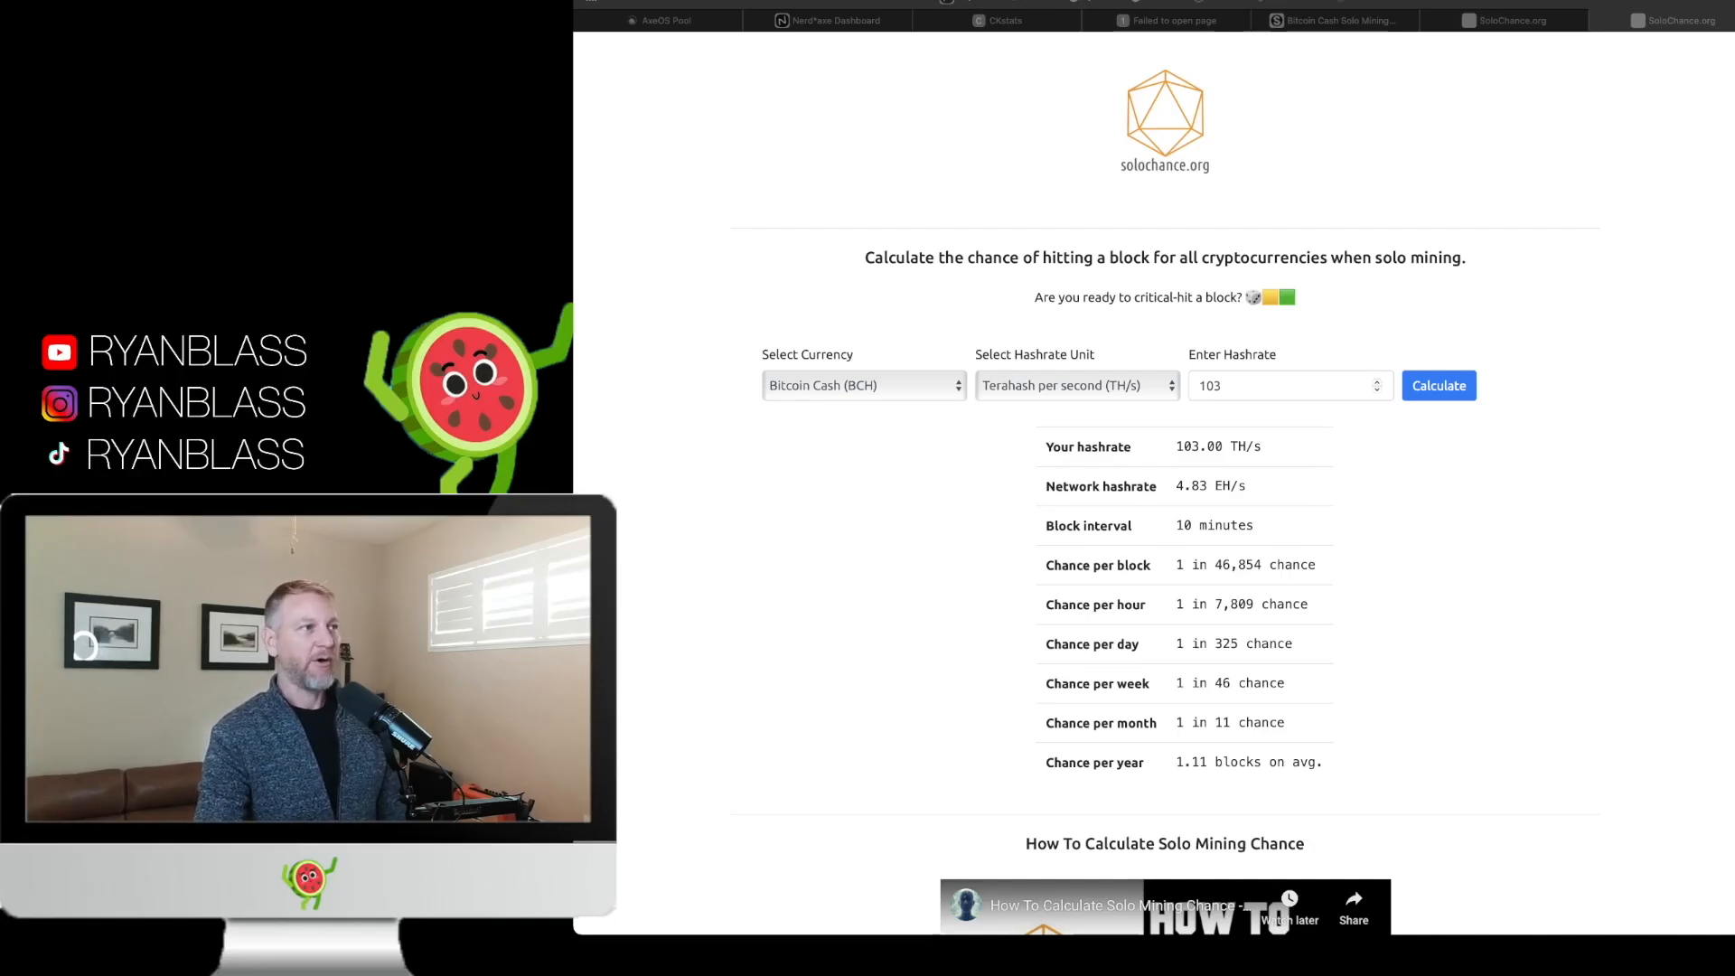
click(663, 20)
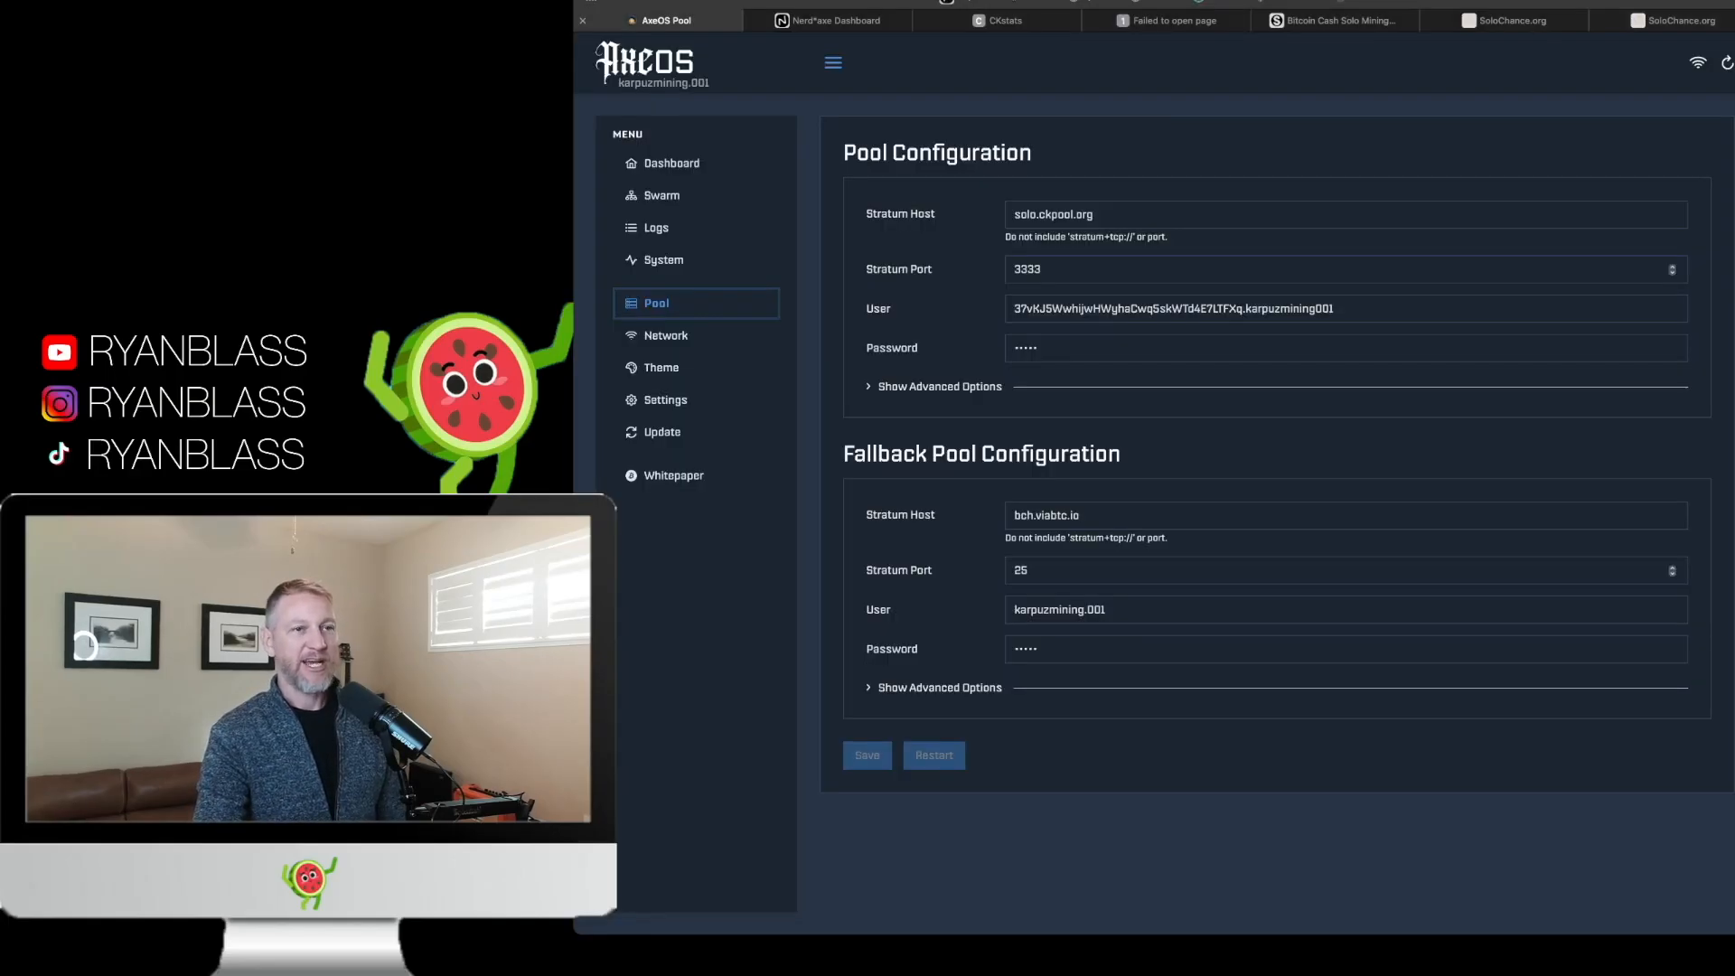
- Log in on the Avalon Device tab to view the Avalon Q dashboard at ~94 TH/s
click(675, 164)
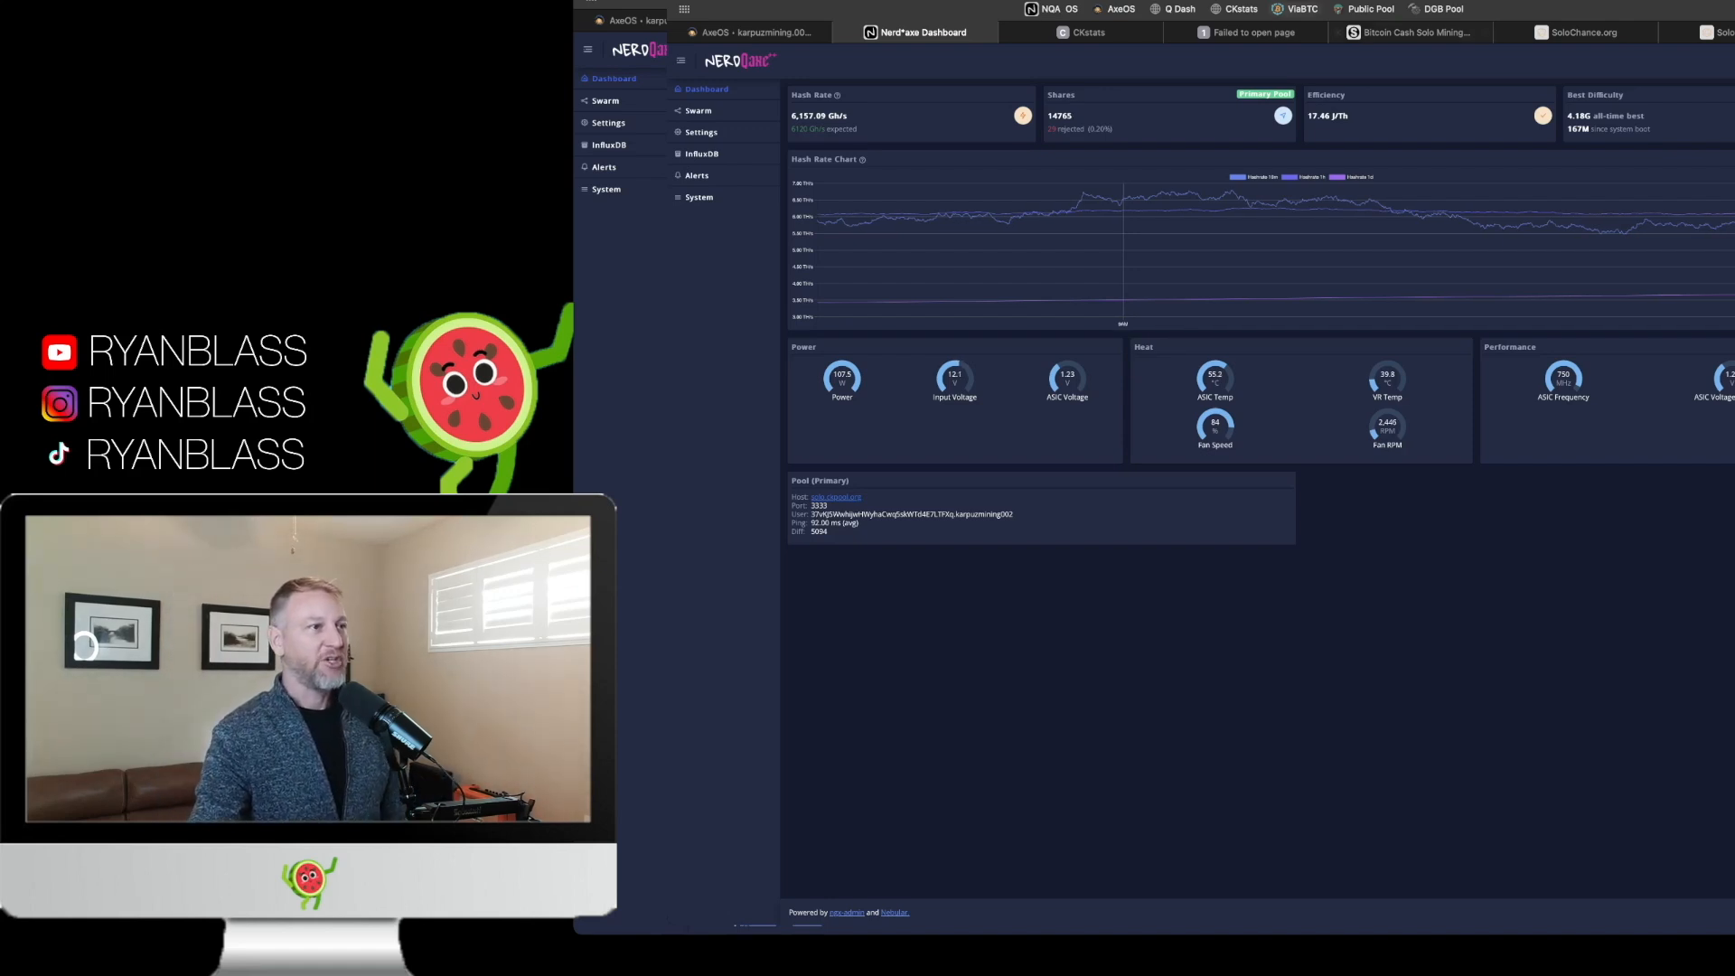
click(1246, 33)
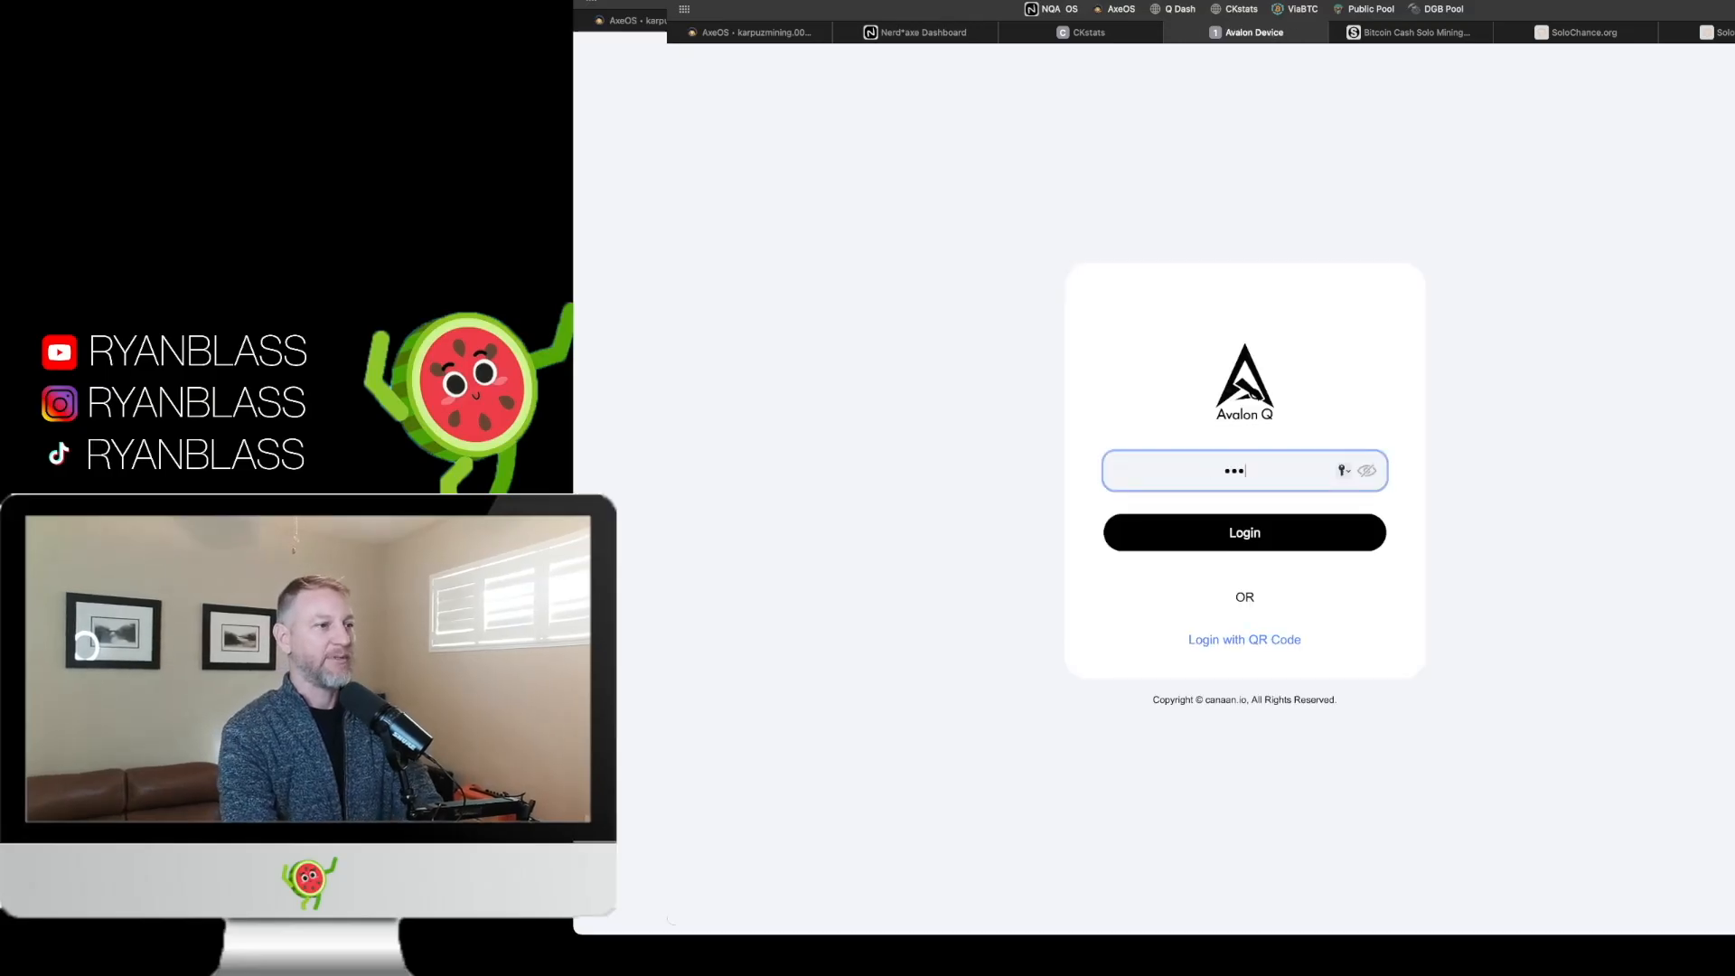
click(1245, 533)
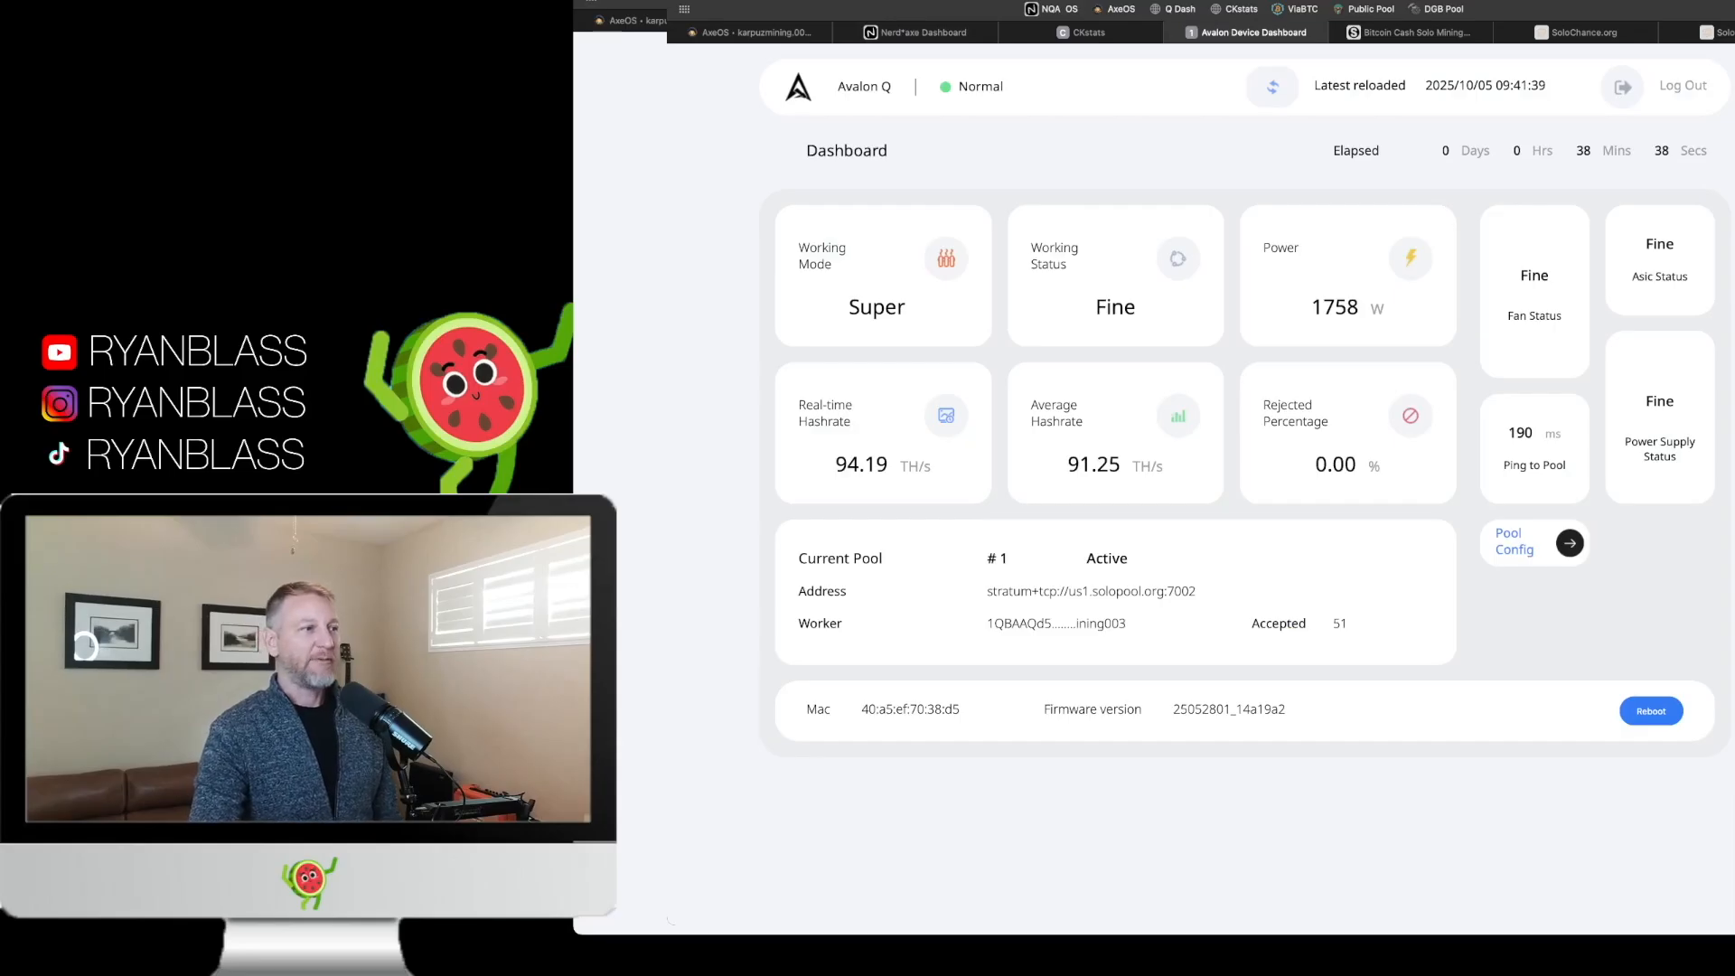
- Review the Avalon Q dashboard, then show AxeOS at 1.34 TH/s and 21.9 W
double_click(861, 465)
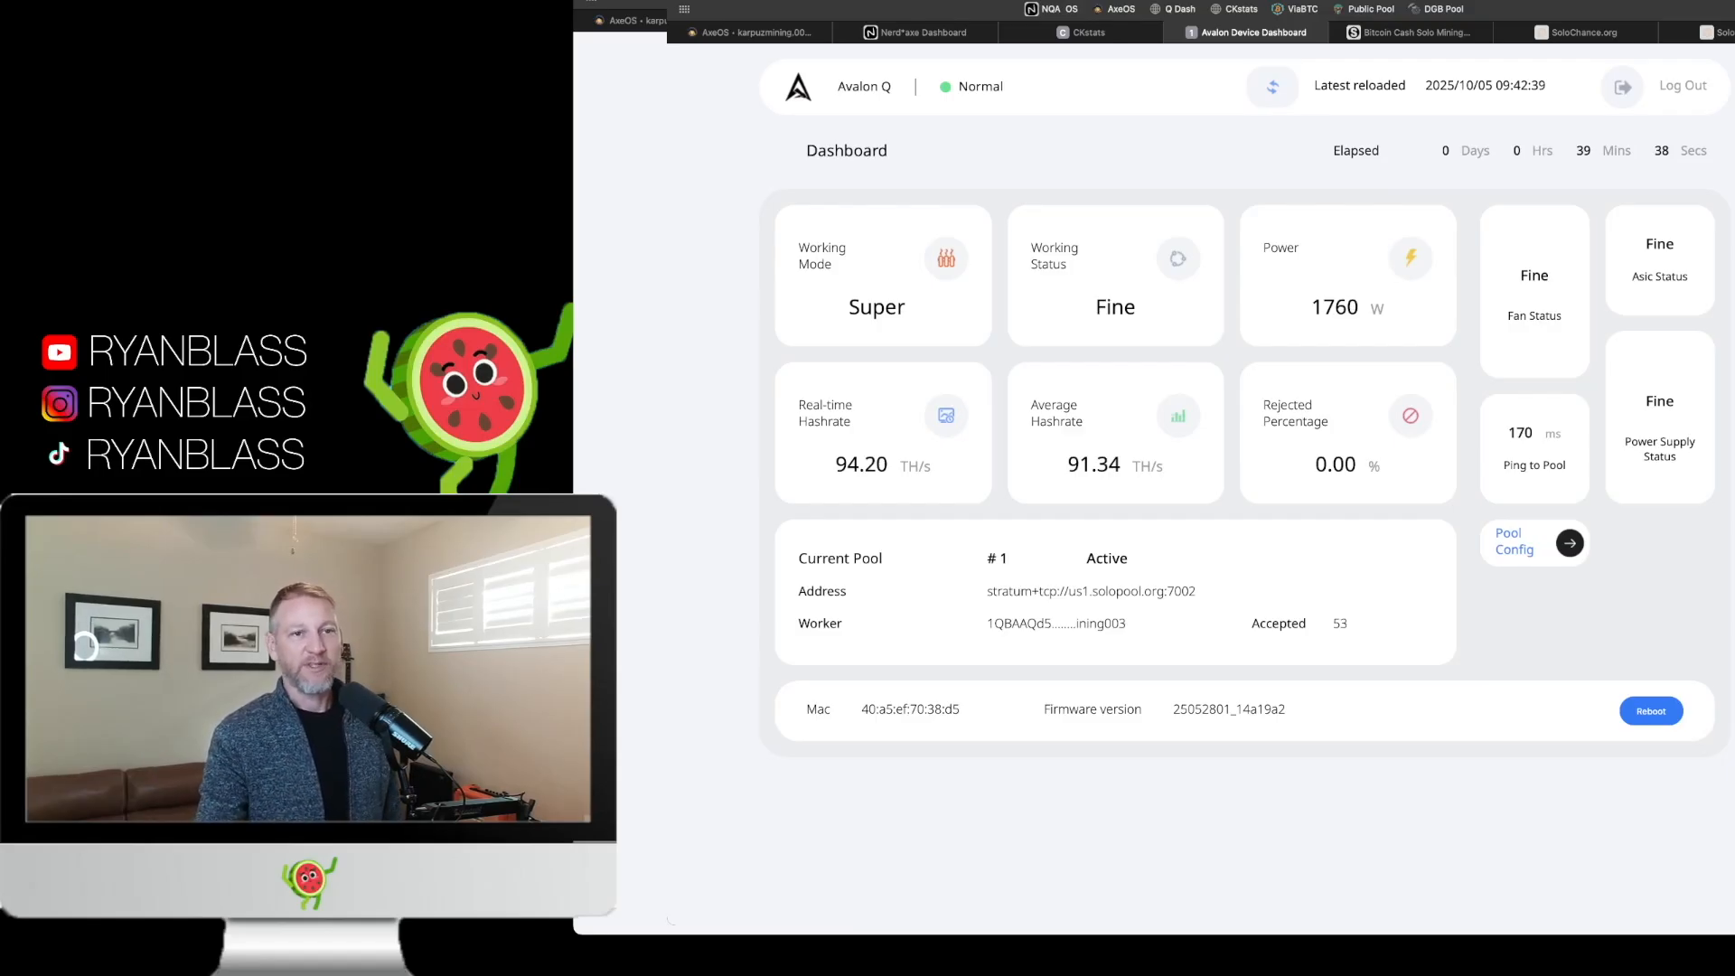
click(755, 31)
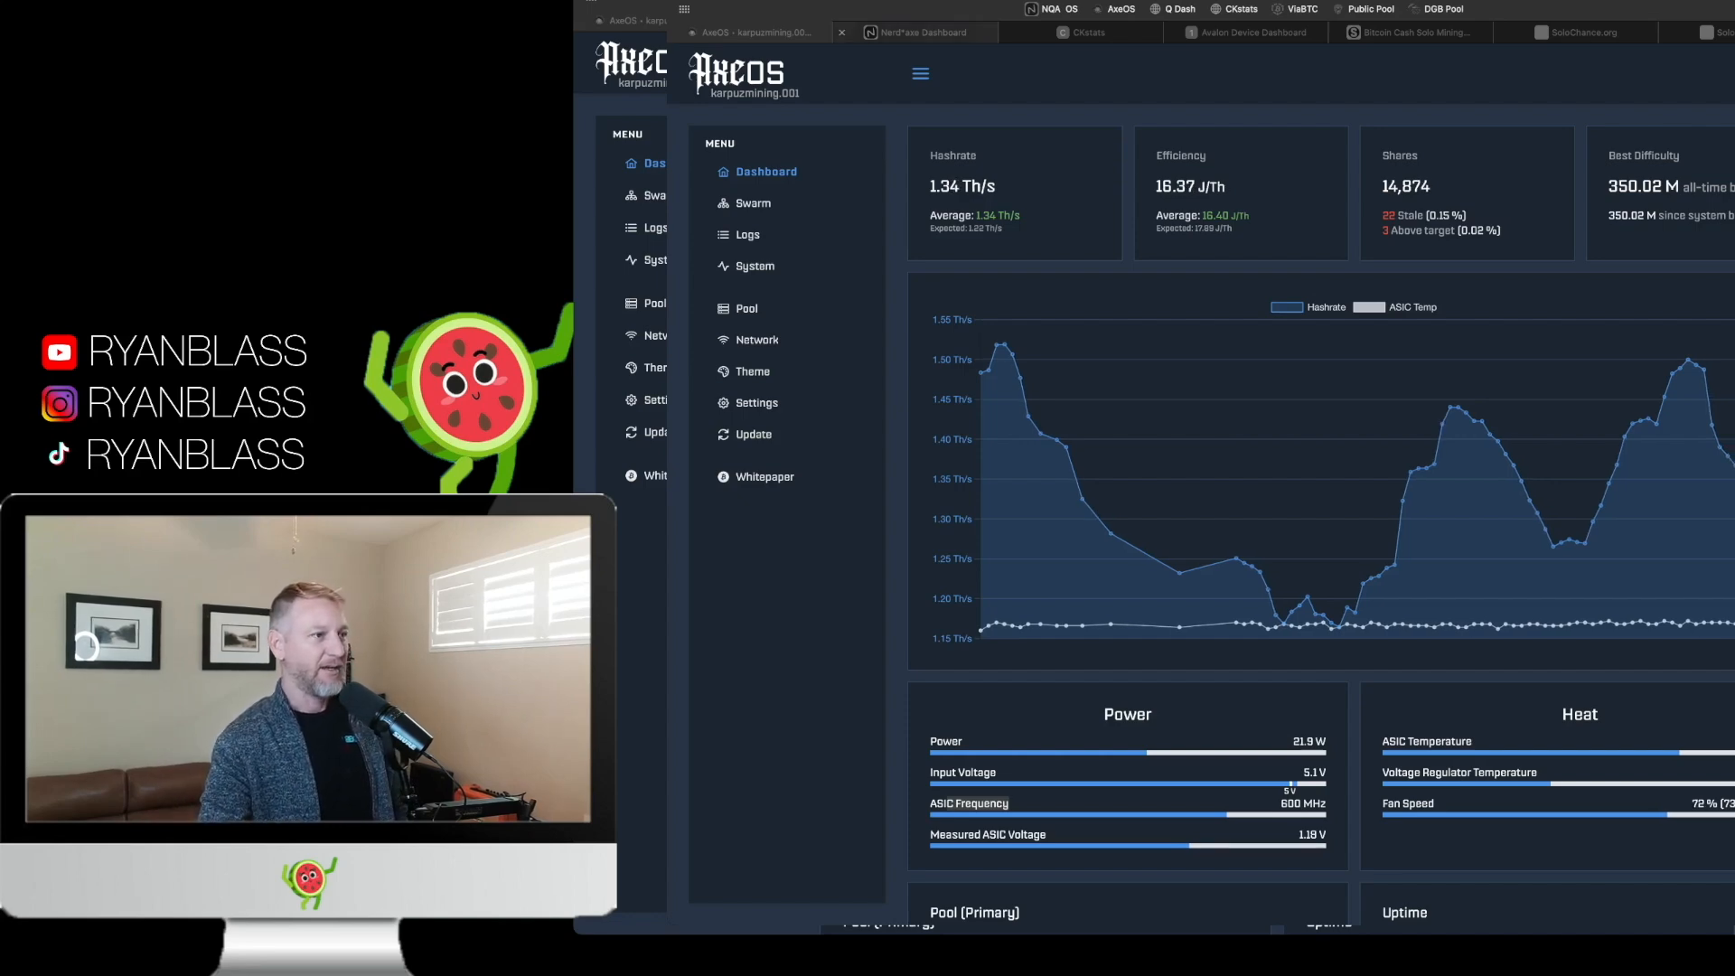
click(922, 32)
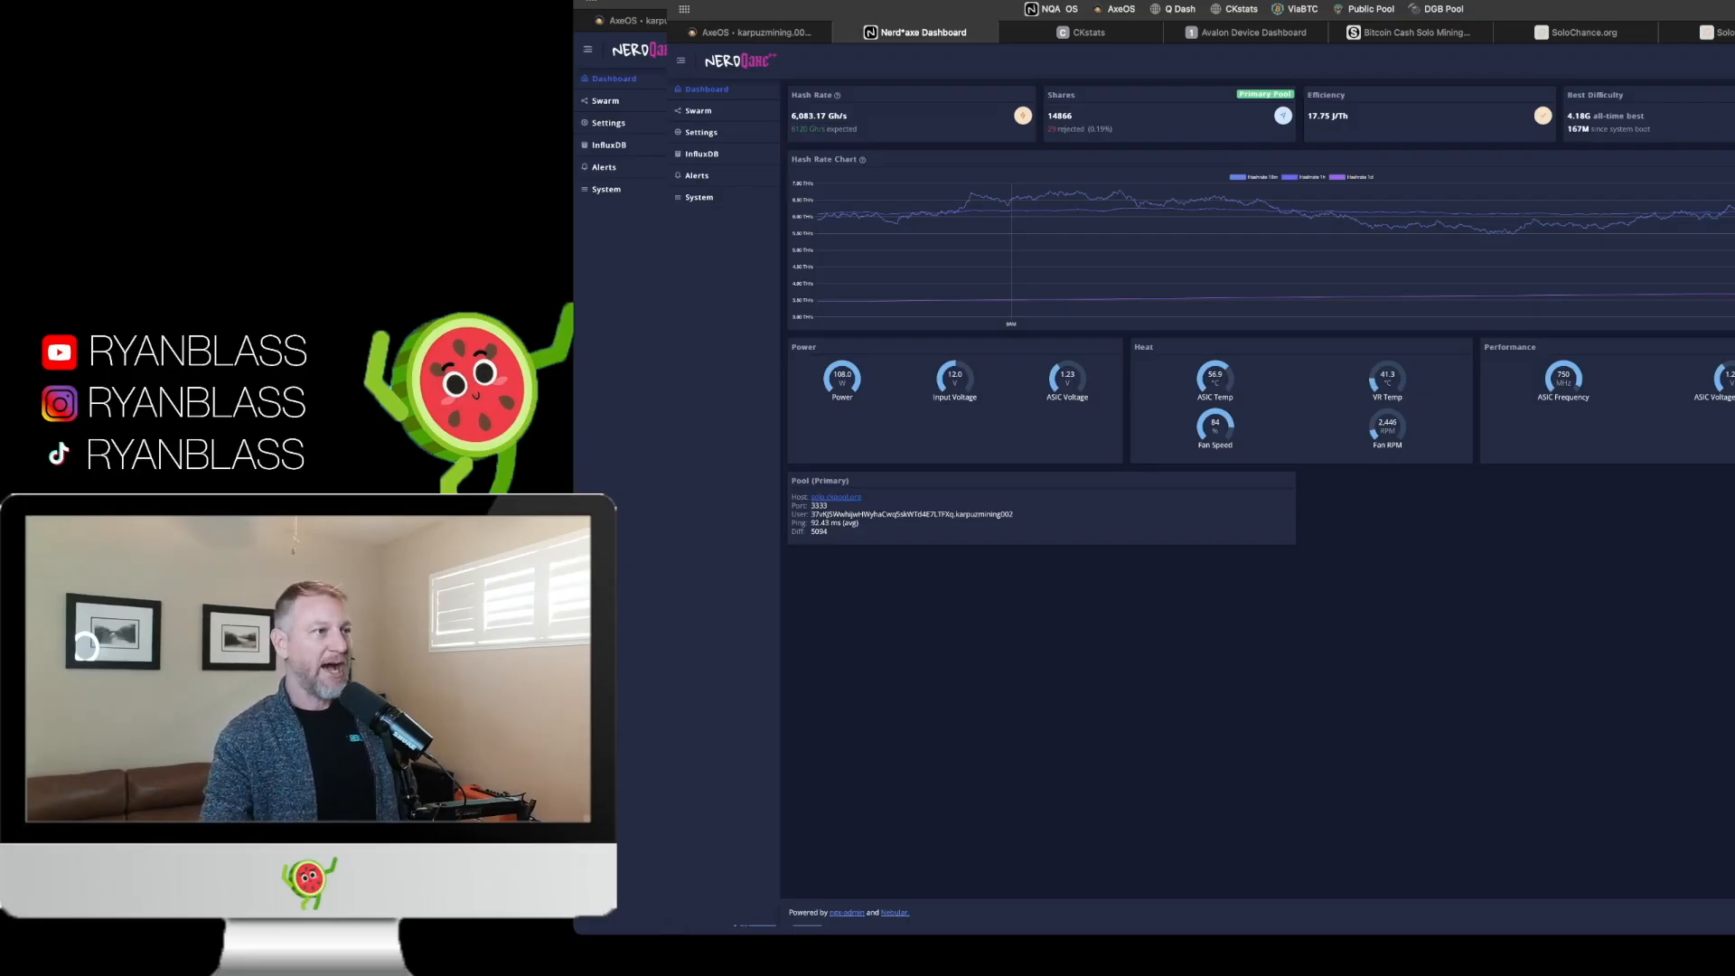
click(1248, 33)
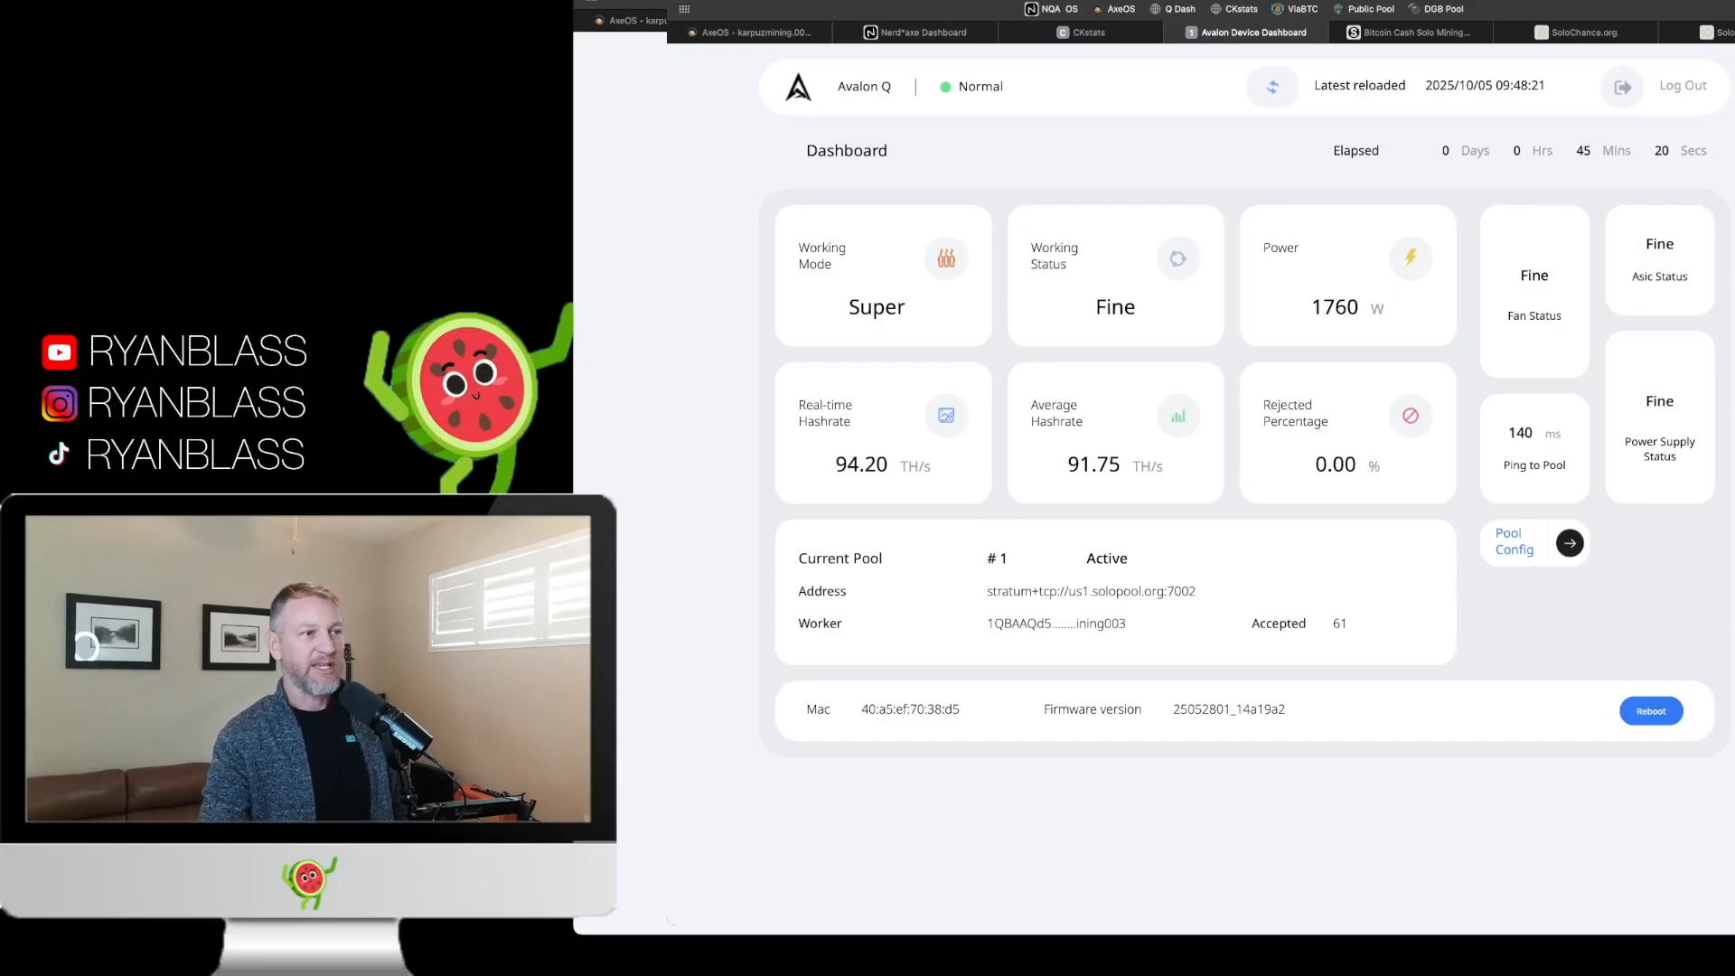
double_click(1334, 308)
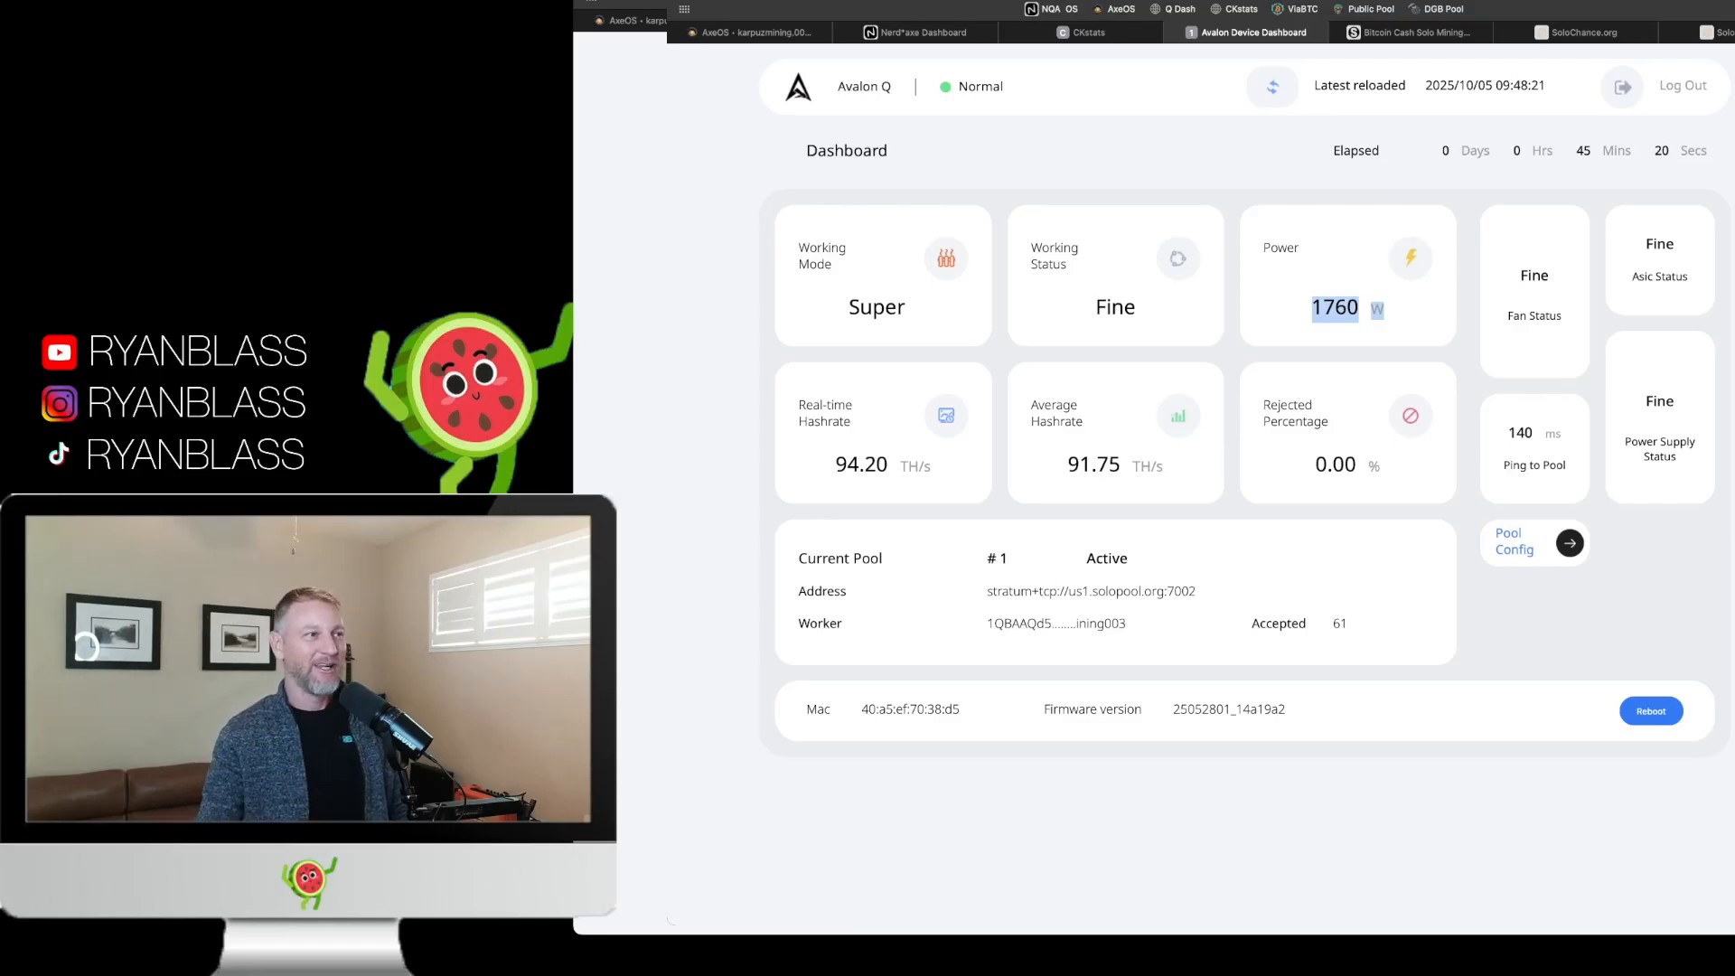
click(743, 33)
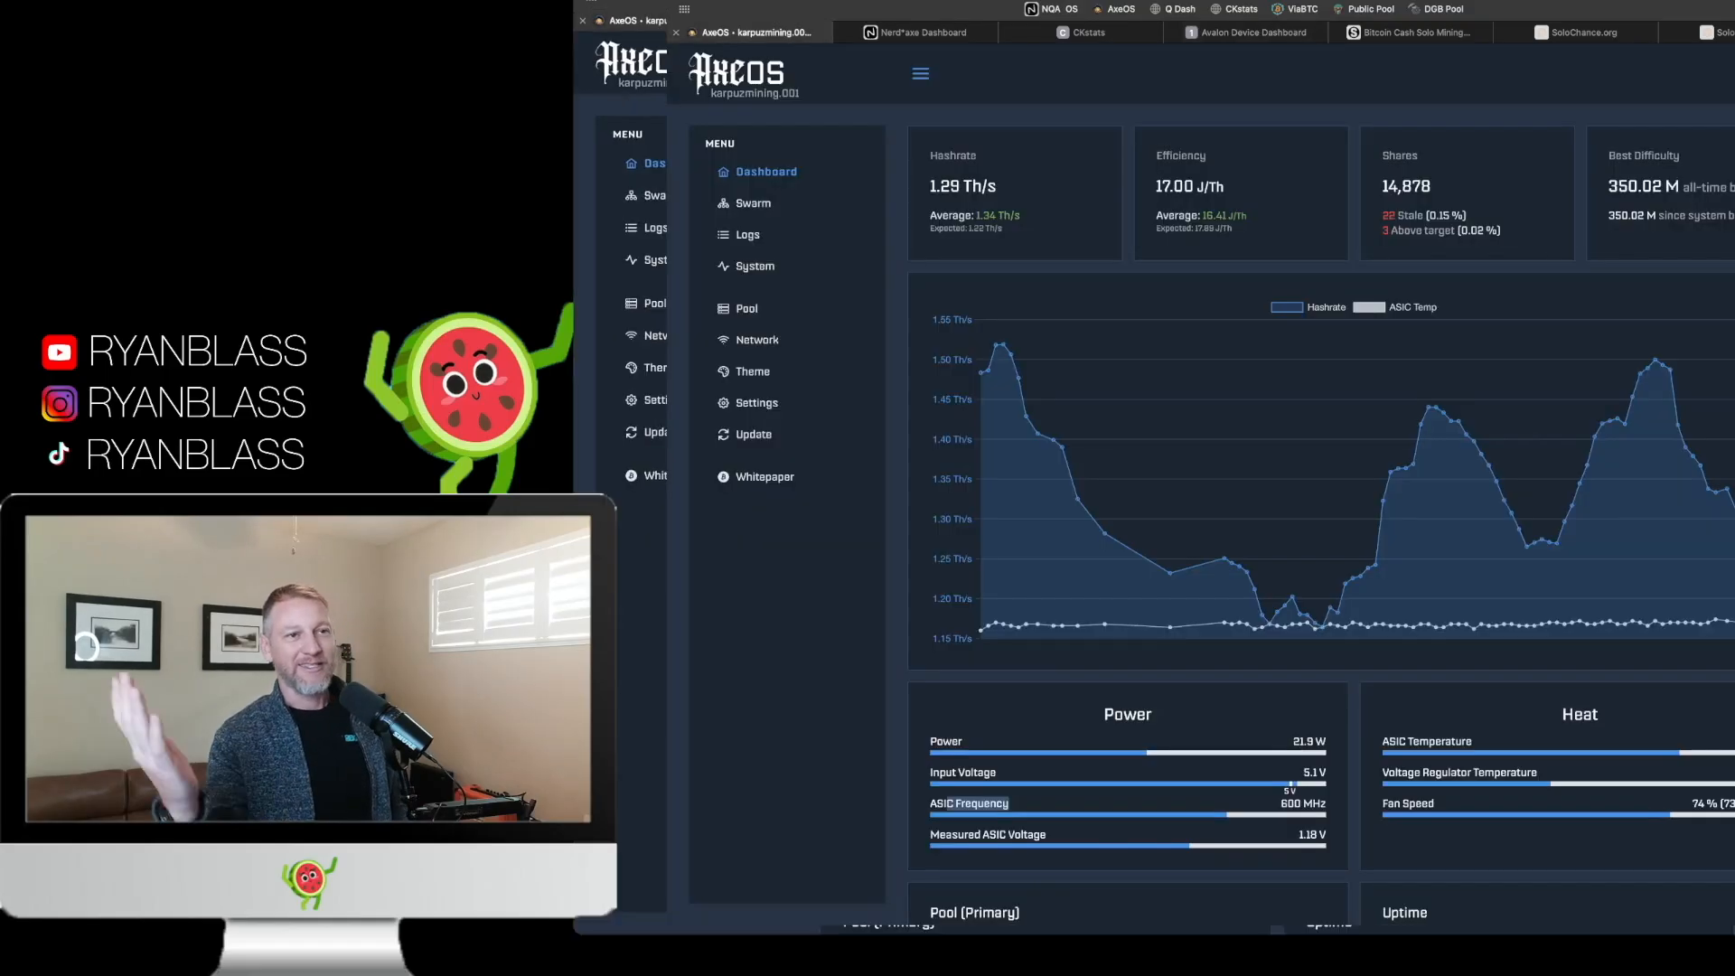